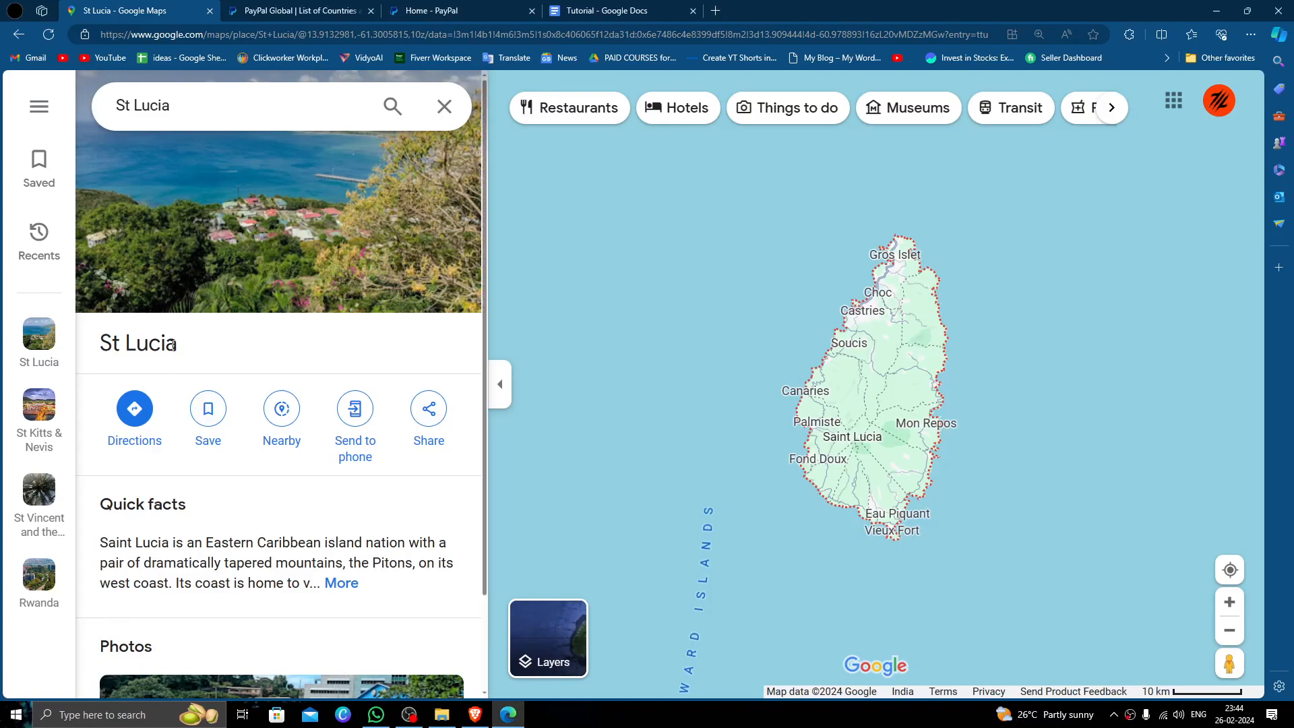
Step: Select 'Lucia' in the Google Maps place title, then switch to PayPal's supported-countries page
double_click(153, 343)
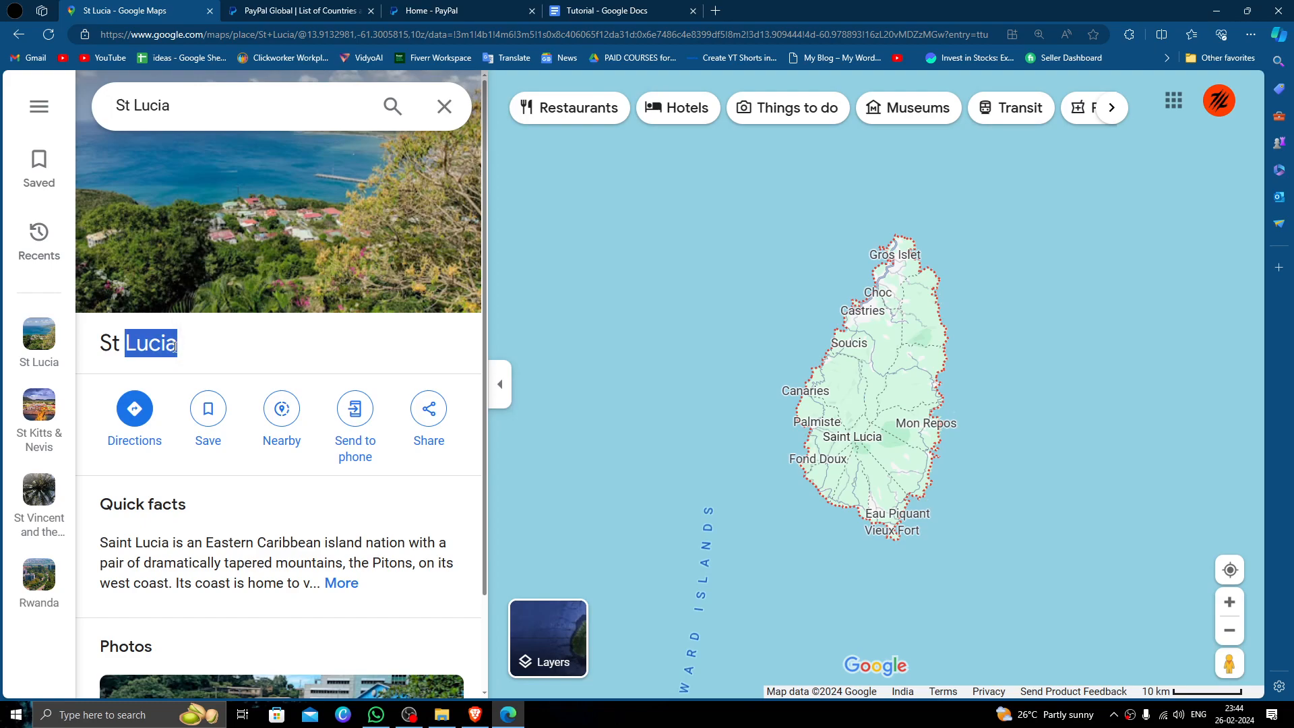
click(228, 359)
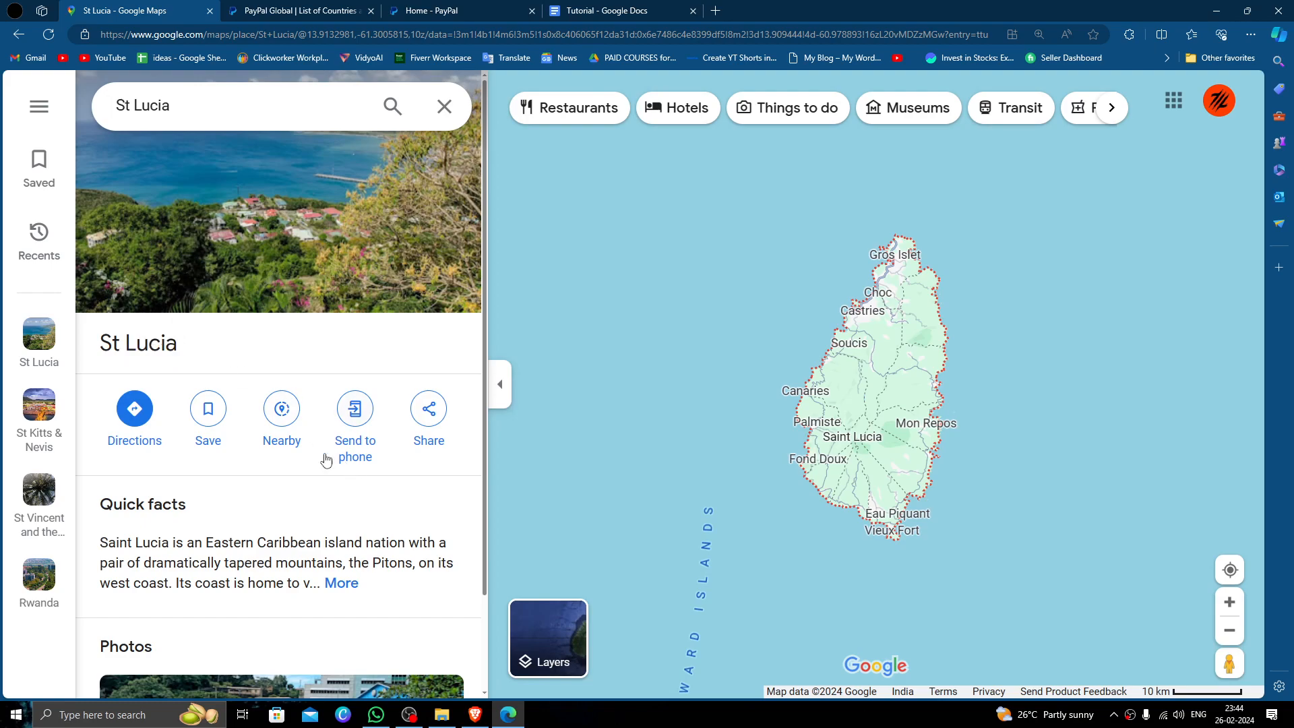
click(299, 11)
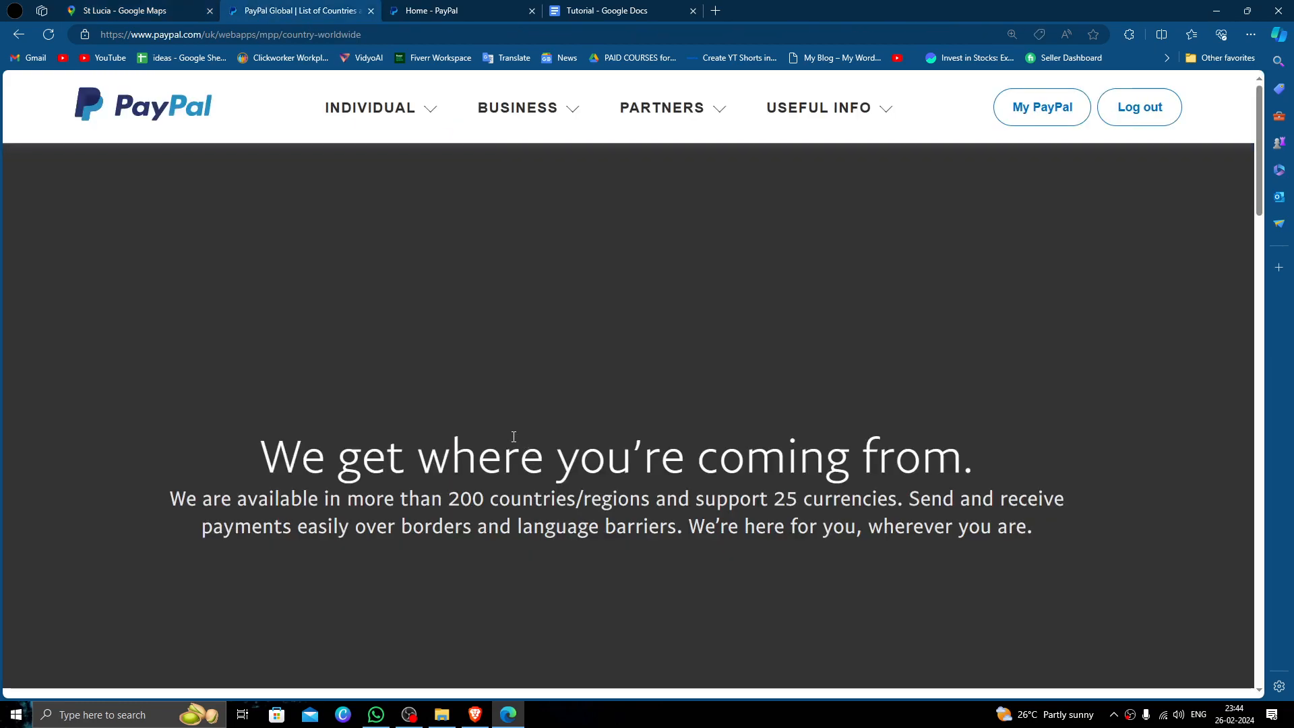
mouse_move(542, 426)
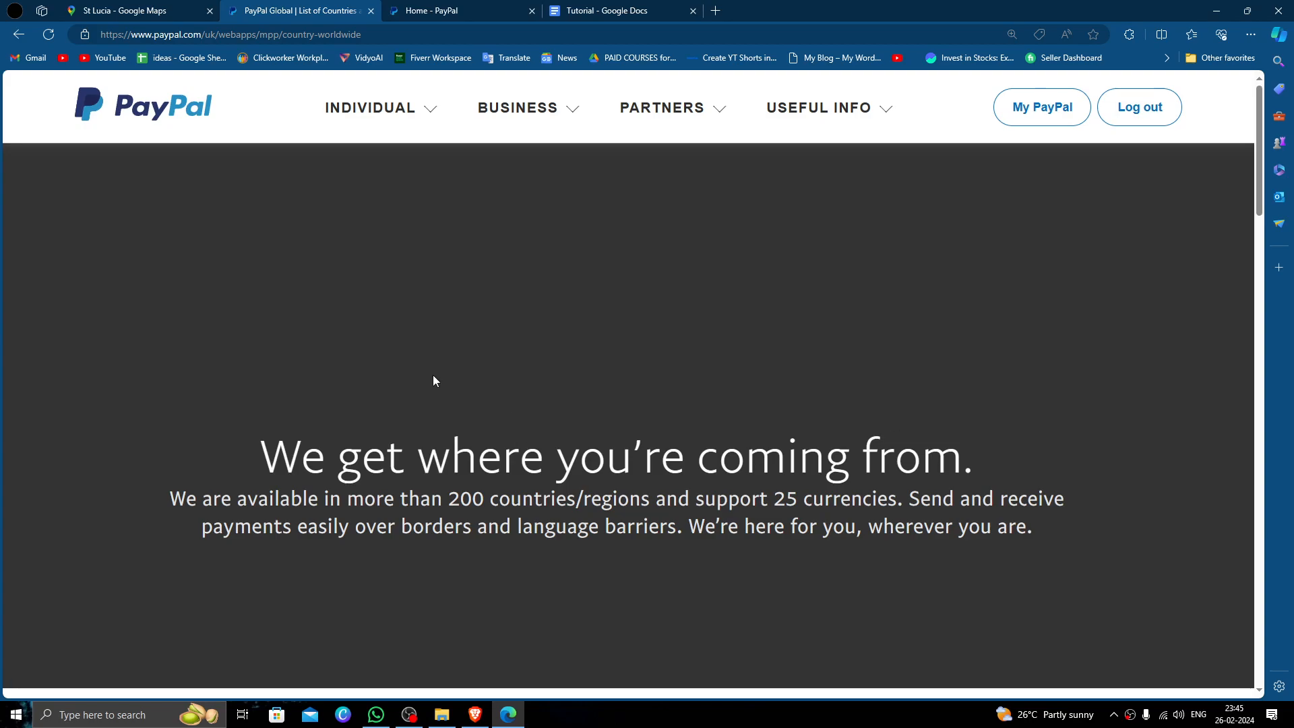
mouse_move(369, 355)
text(Lucia)
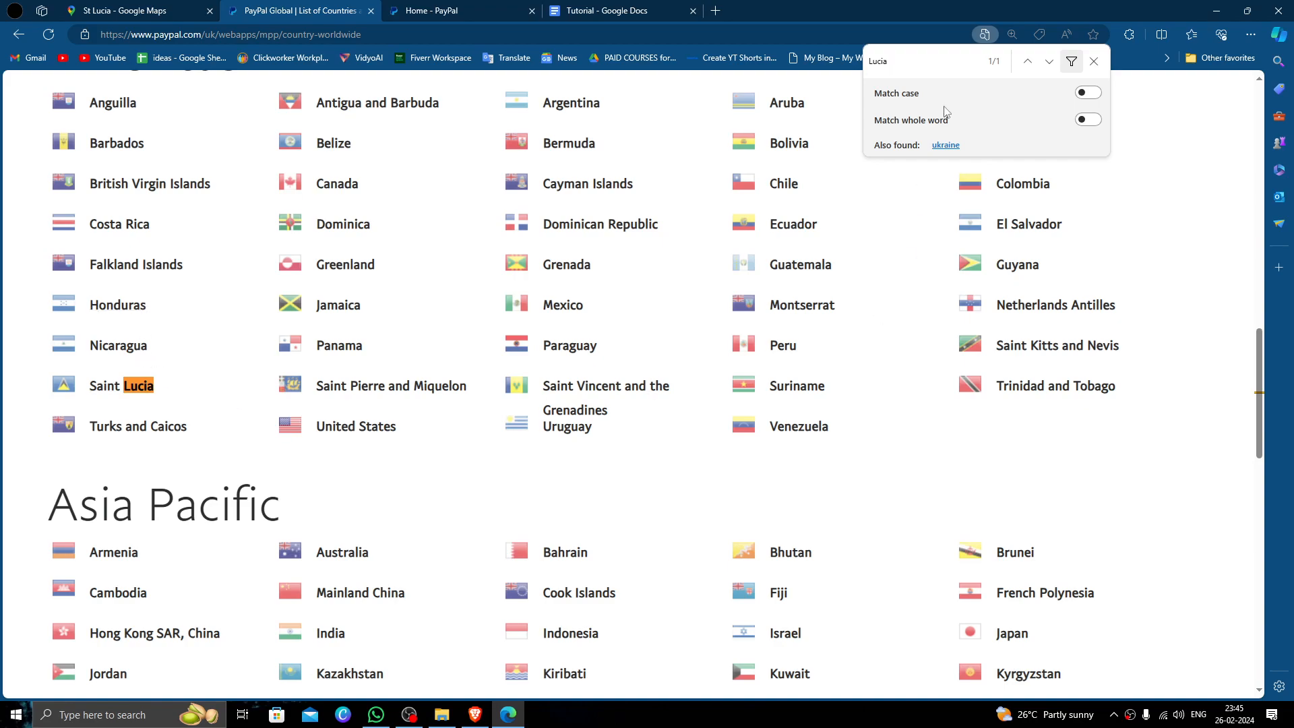
Step: Close the 'Lucia' in-page search and switch to the PayPal account home
click(1095, 61)
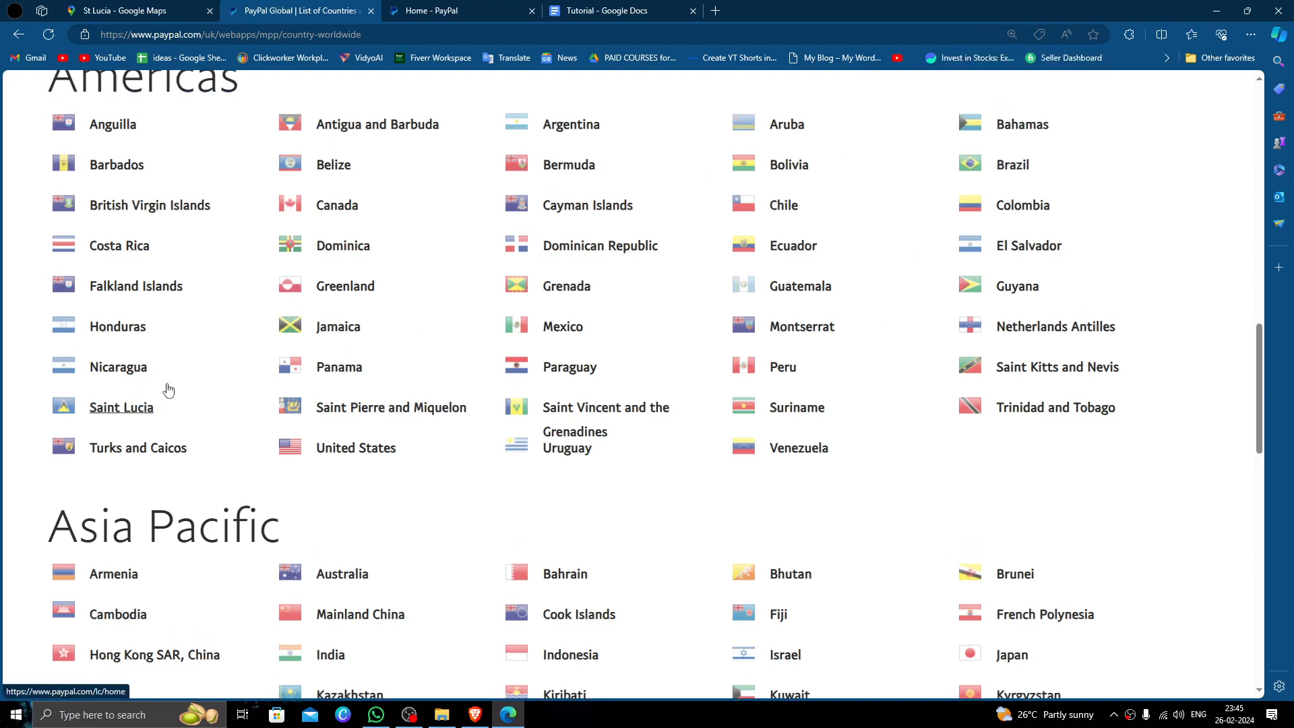
click(456, 11)
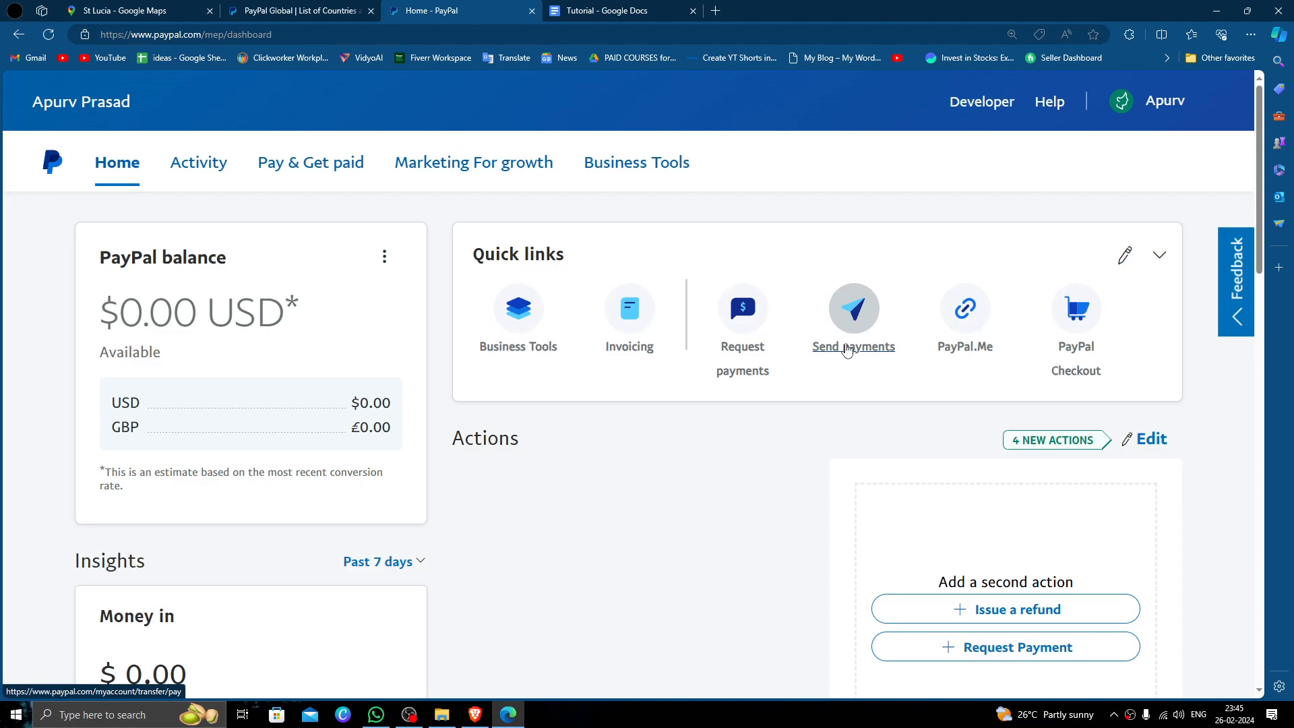
Step: Open 'Send payments' from the dashboard's Quick links
click(853, 323)
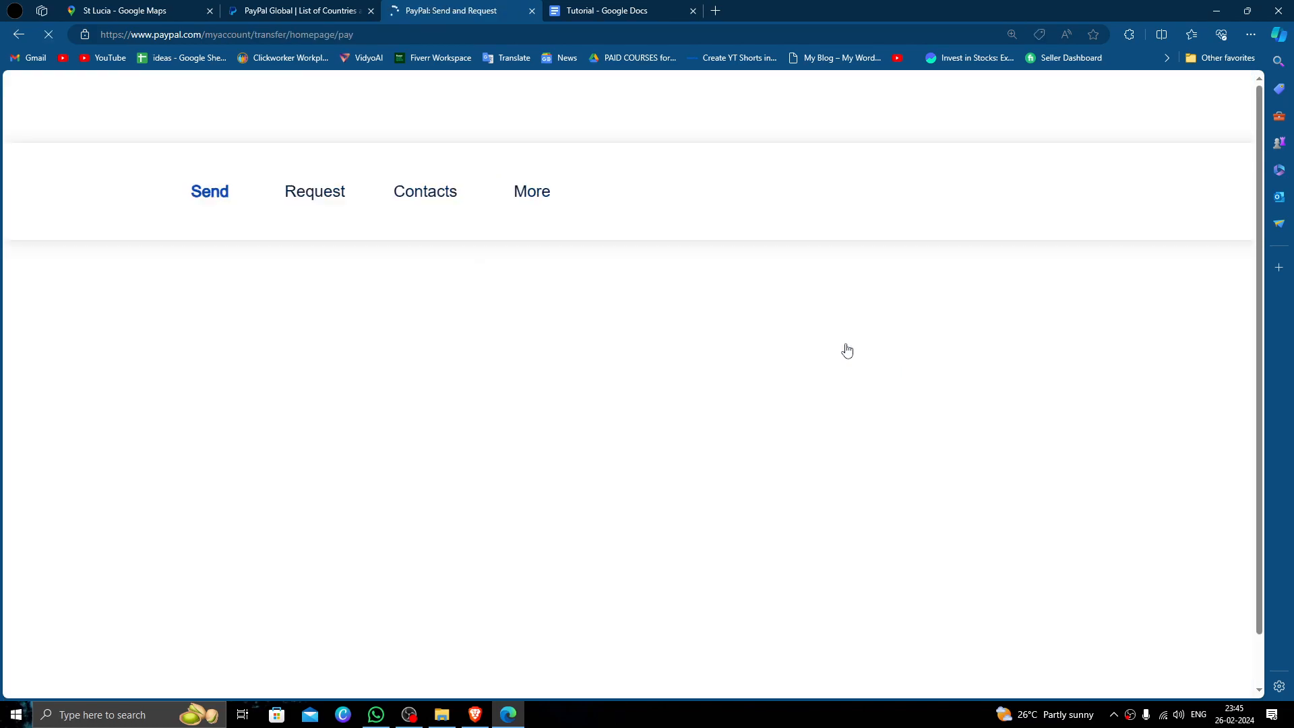